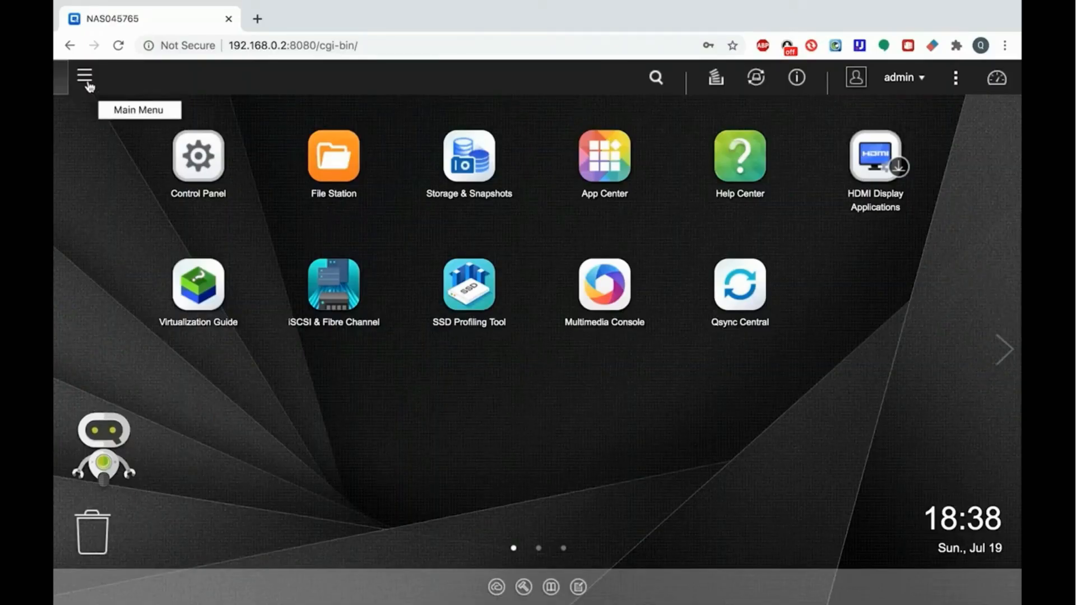
# - Open Storage & Snapshots and view Storage Pool 1's RAID 1 group with two 465.76 GB disks
pyautogui.click(470, 155)
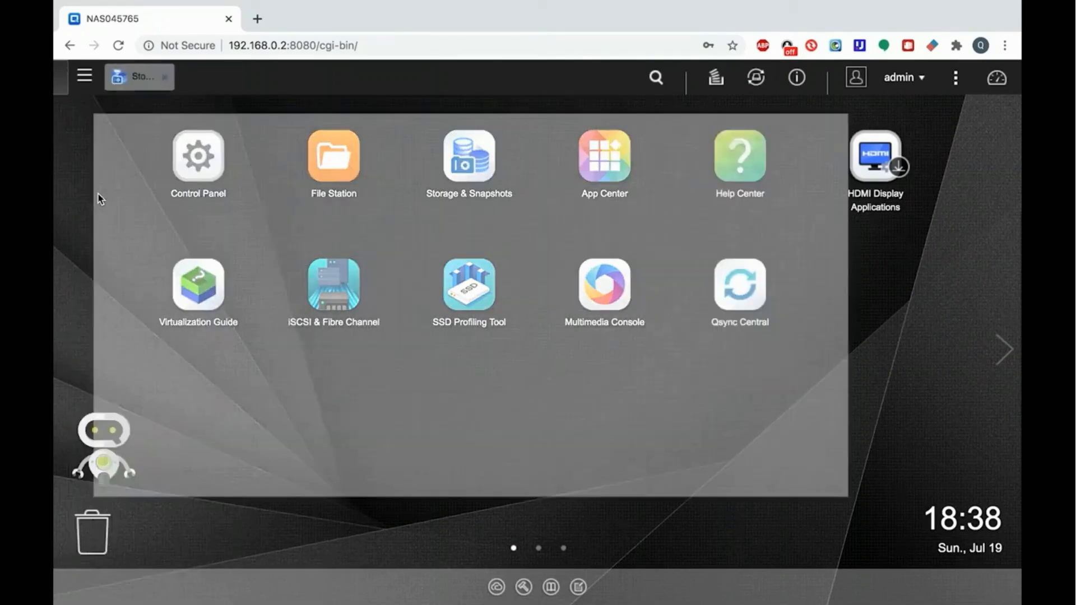
pyautogui.click(468, 155)
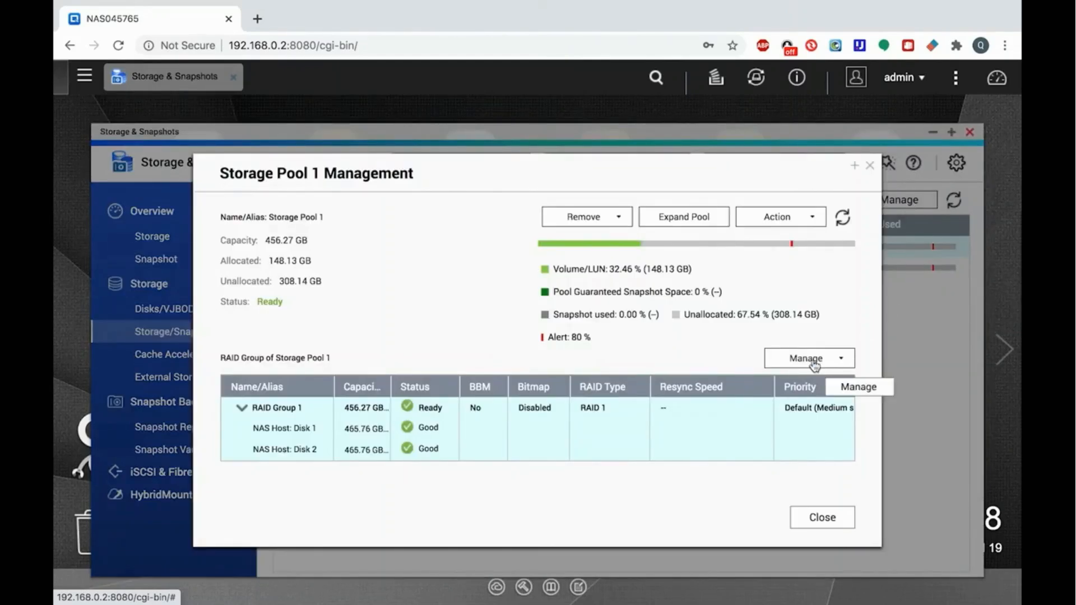
# - Choose Replace Disks One by One from the RAID Group 1 Manage menu
pyautogui.click(808, 358)
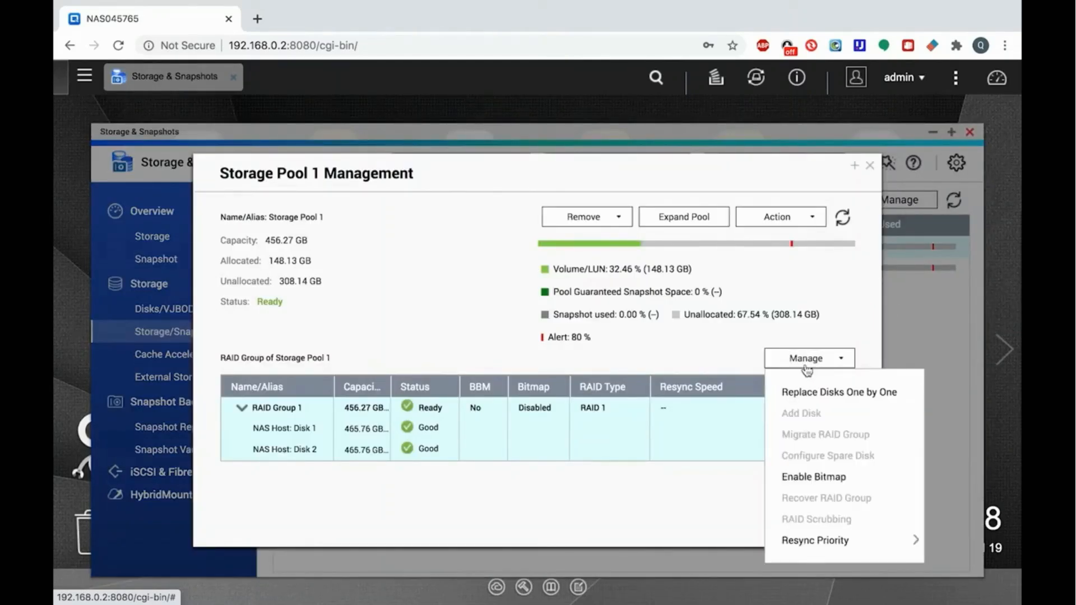
pyautogui.click(838, 391)
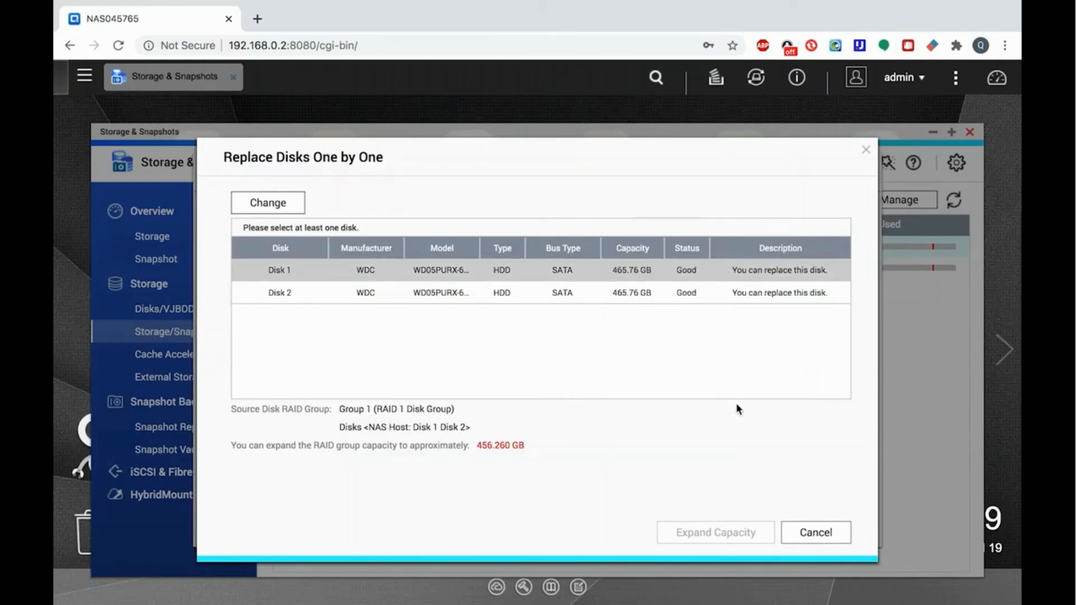
pyautogui.moveTo(497, 380)
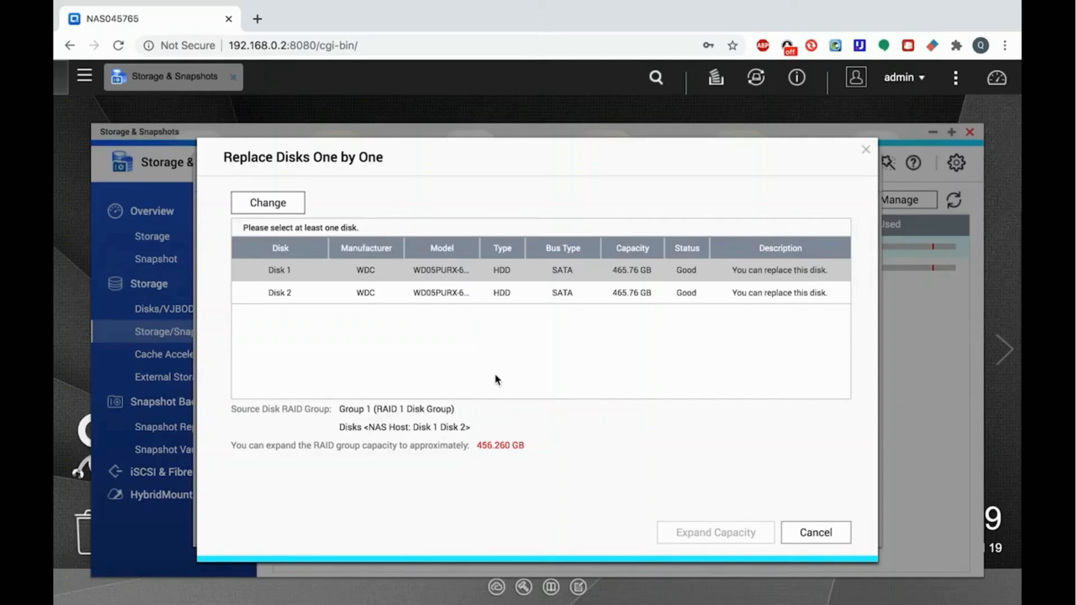
# - Mark Disk 1 for replacement, swap the drive, and return to the Storage/Snapshots overview
pyautogui.click(267, 202)
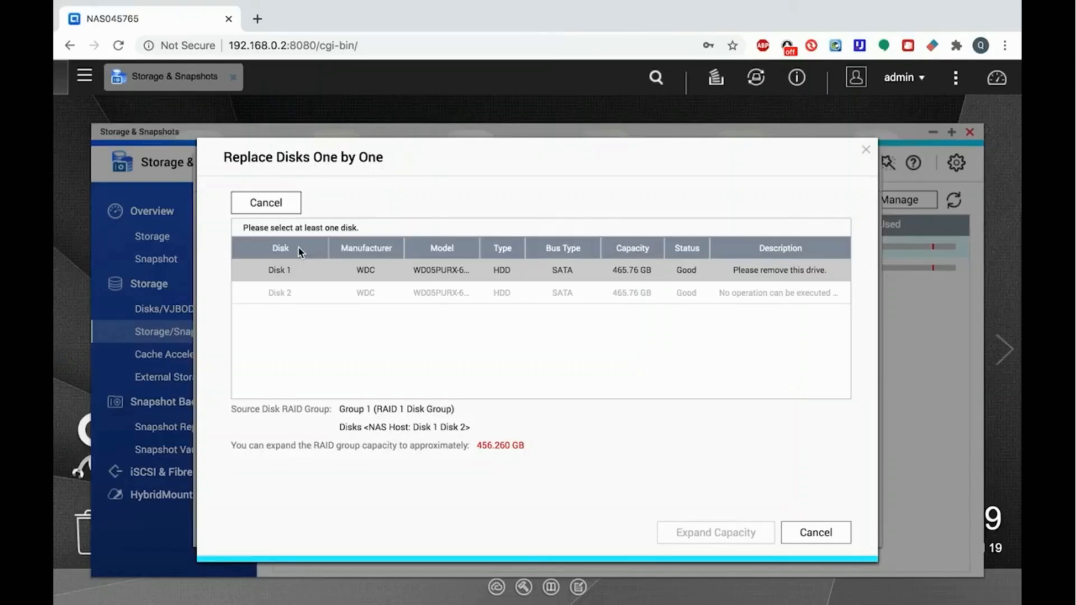
pyautogui.click(278, 270)
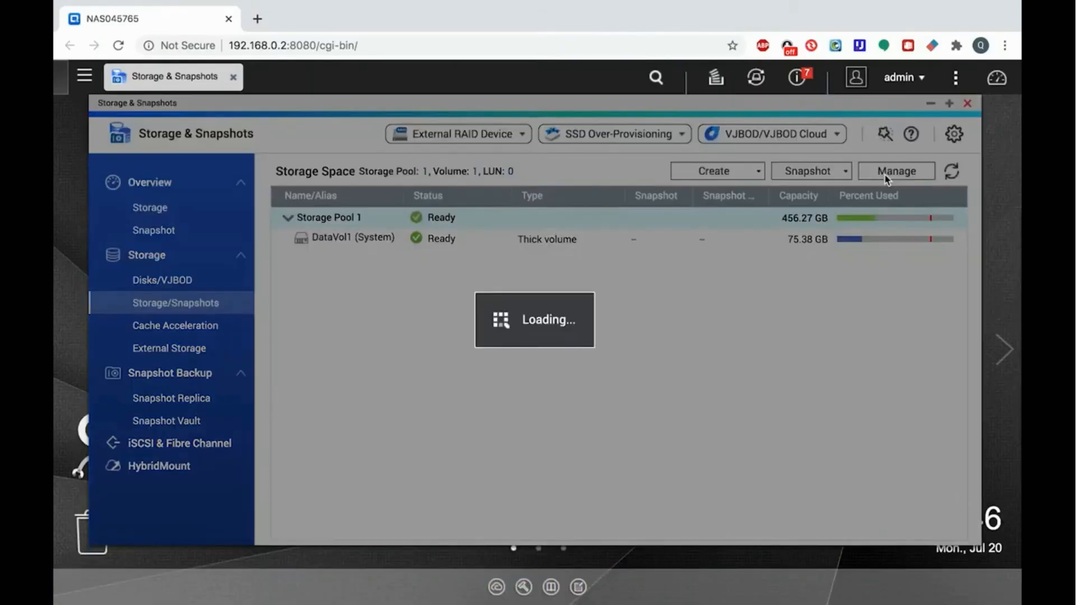
# - Reopen Replace Disks One by One for Storage Pool 1, with Disk 1 now 931.51 GB
pyautogui.click(895, 171)
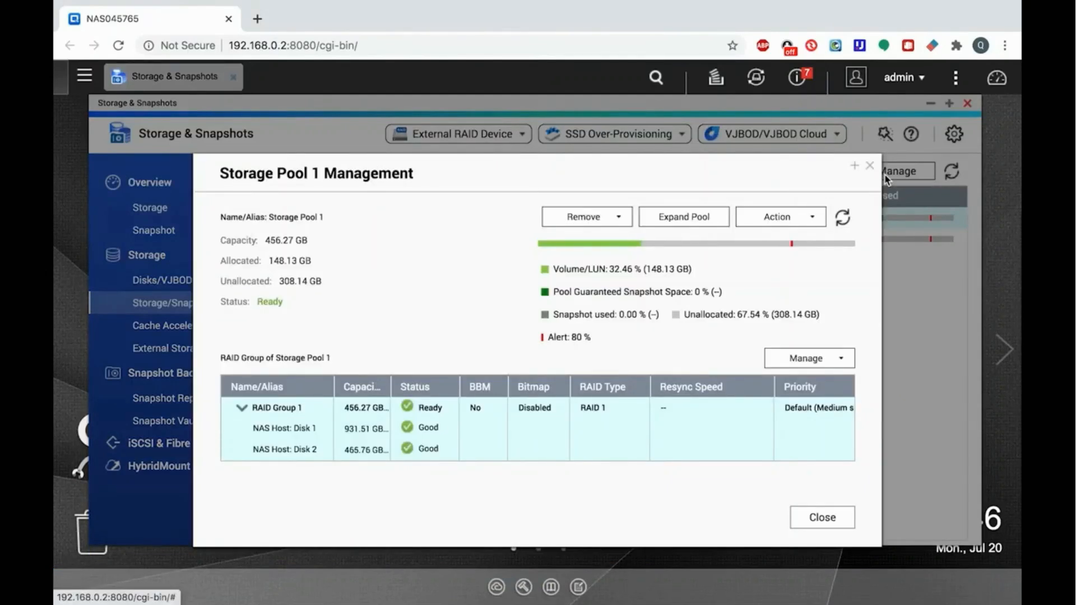
pyautogui.click(808, 358)
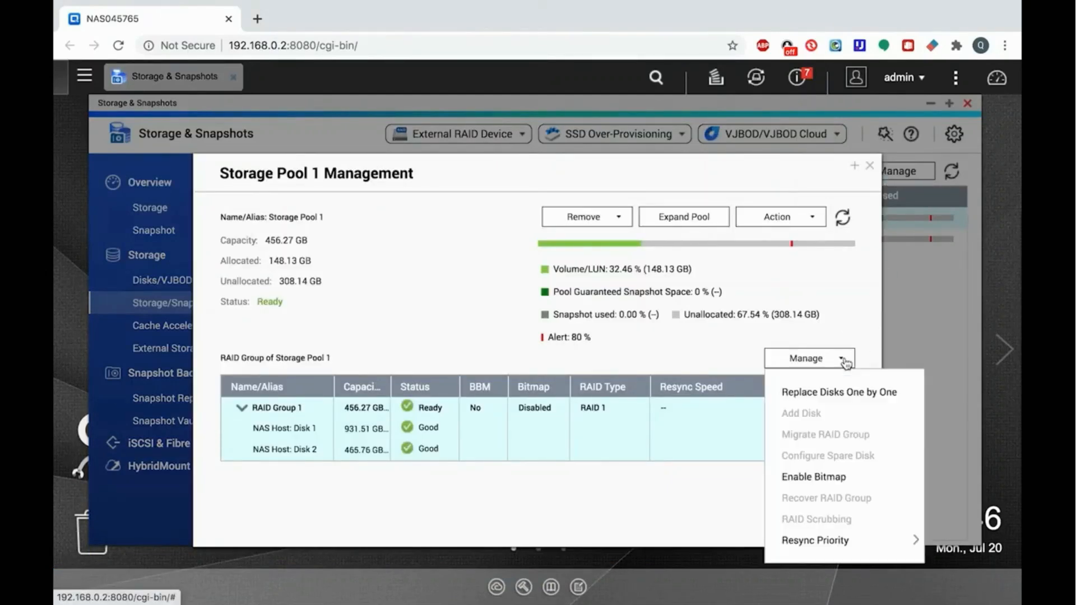
pyautogui.click(837, 391)
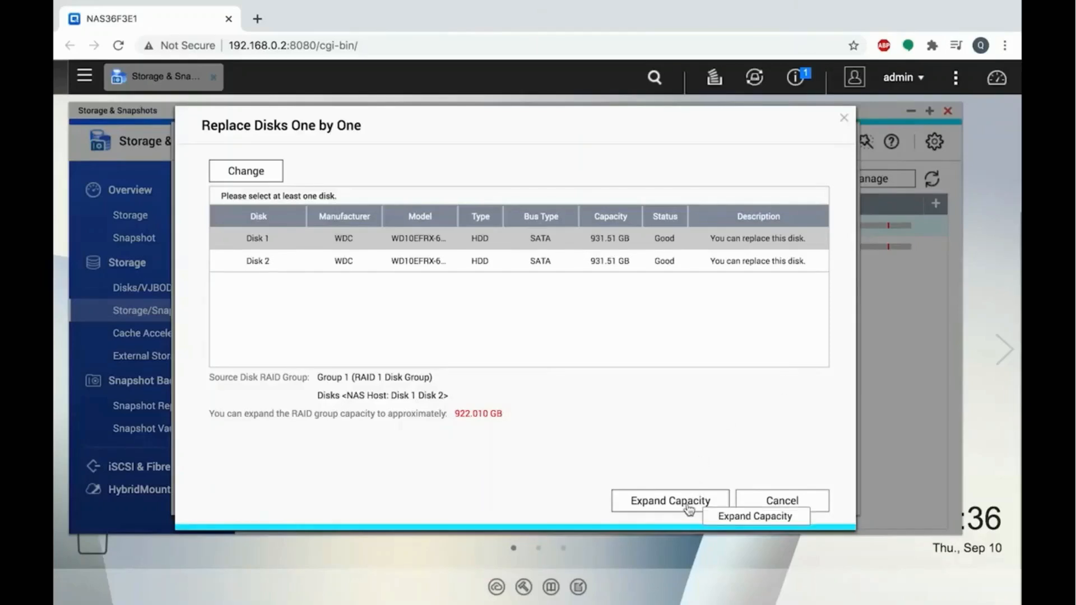
# - Expand RAID Group 1 capacity to about 922.010 GB and confirm
pyautogui.click(670, 501)
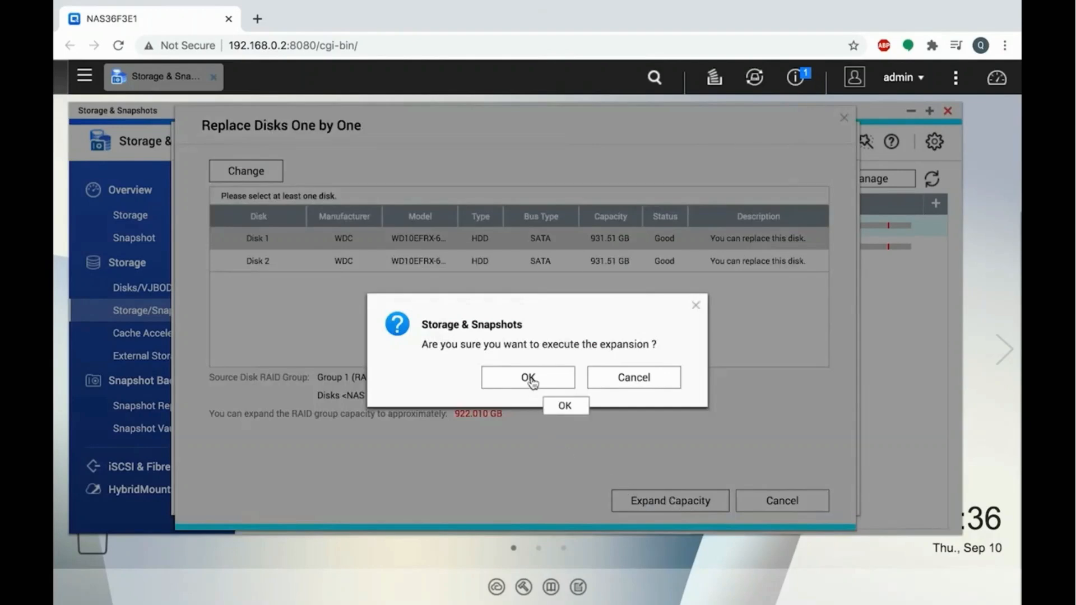
pyautogui.click(526, 377)
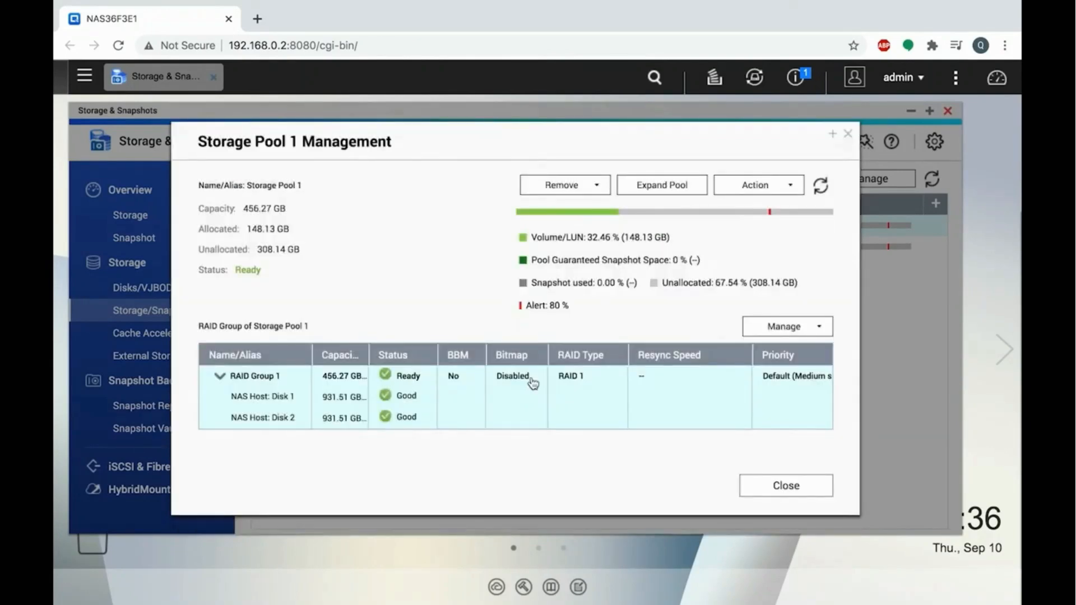